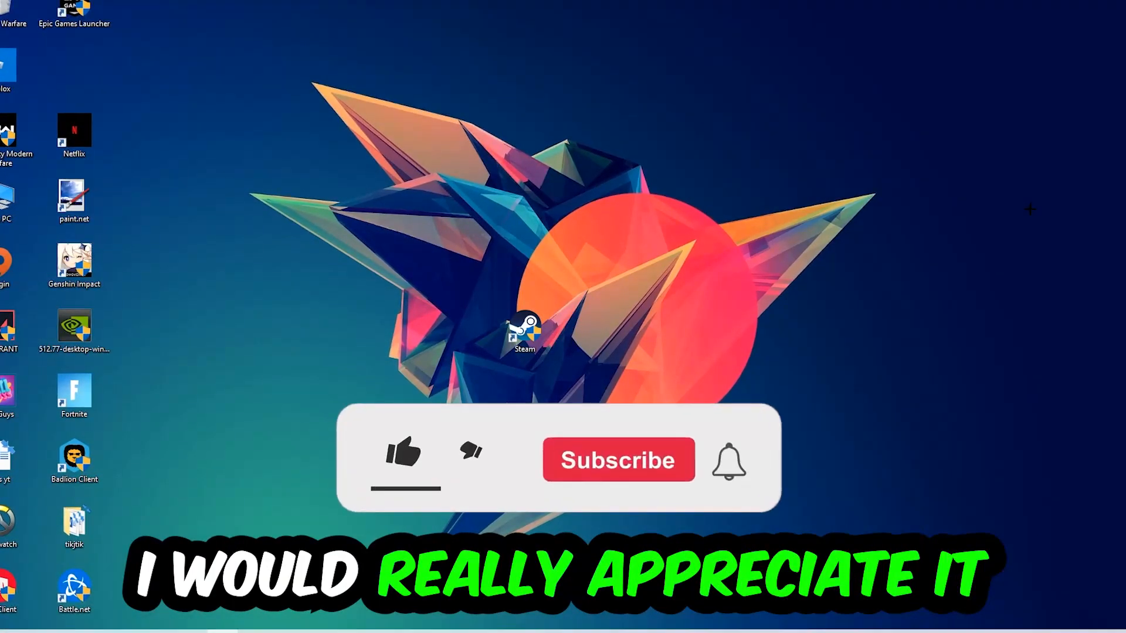
Step: Open Task Manager's process list and bring up the options for Console Window Host
left_click(402, 456)
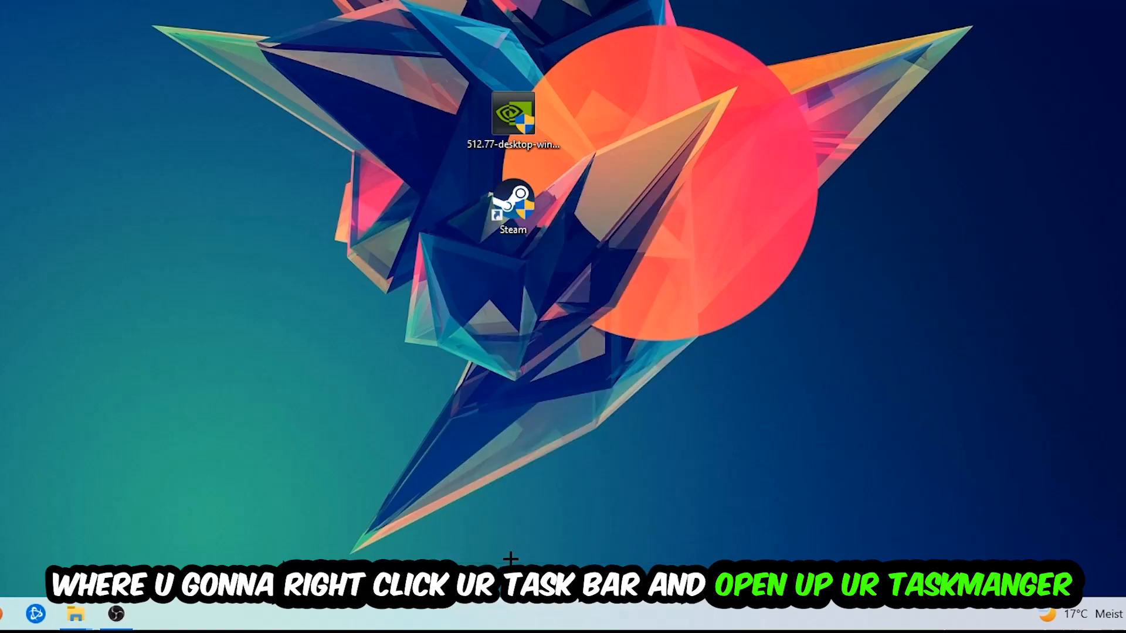
left_click(272, 620)
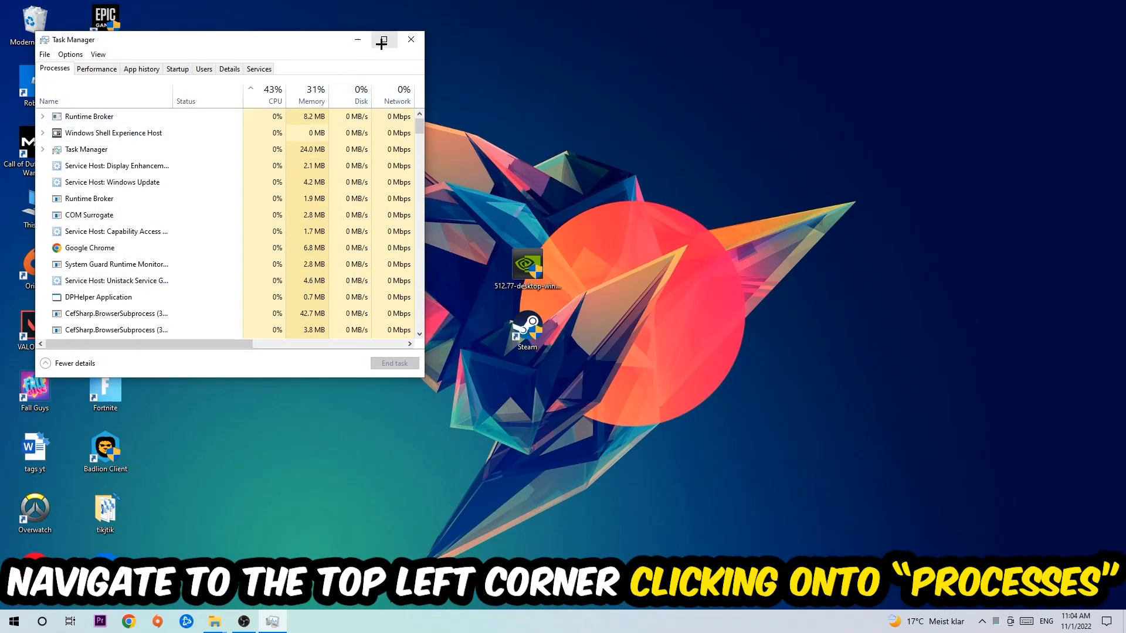
left_click(381, 40)
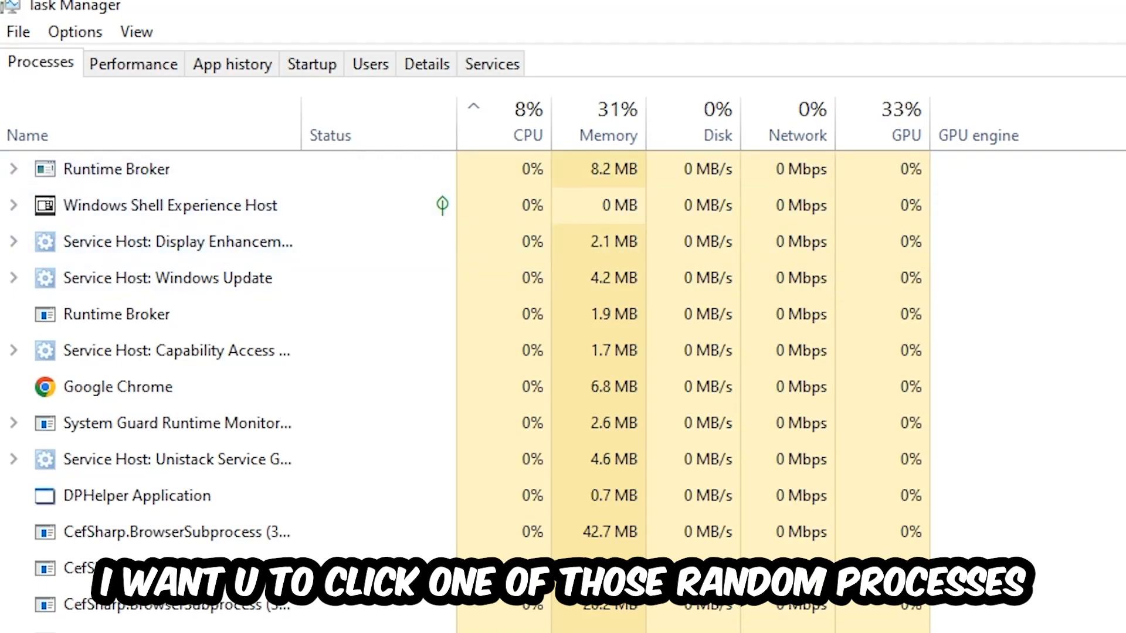
left_click(136, 495)
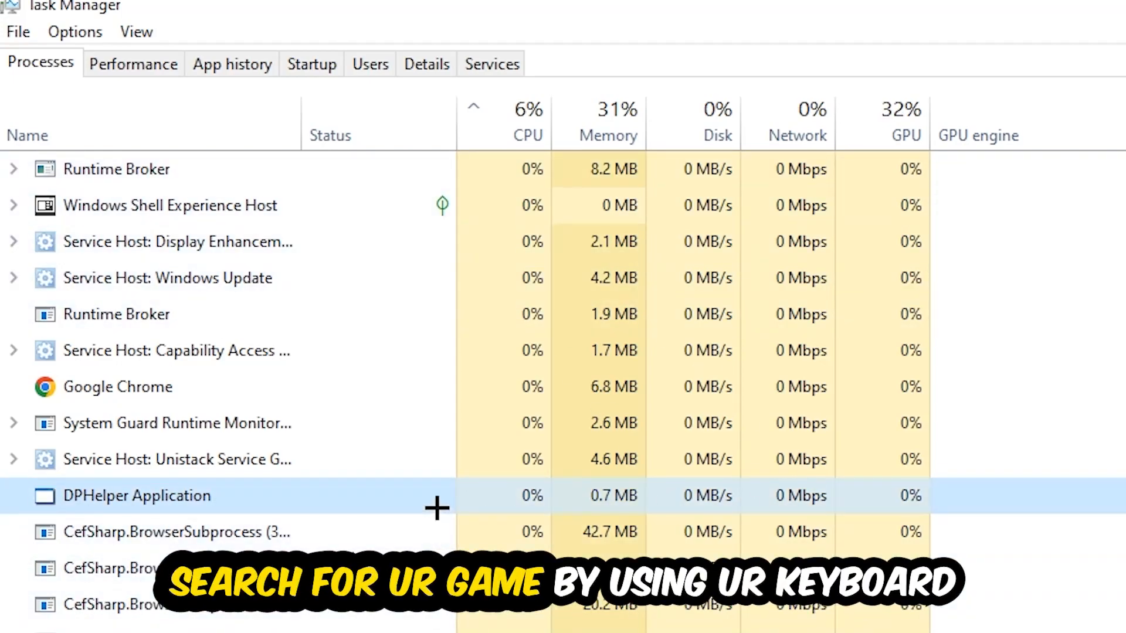
scroll("down", 3)
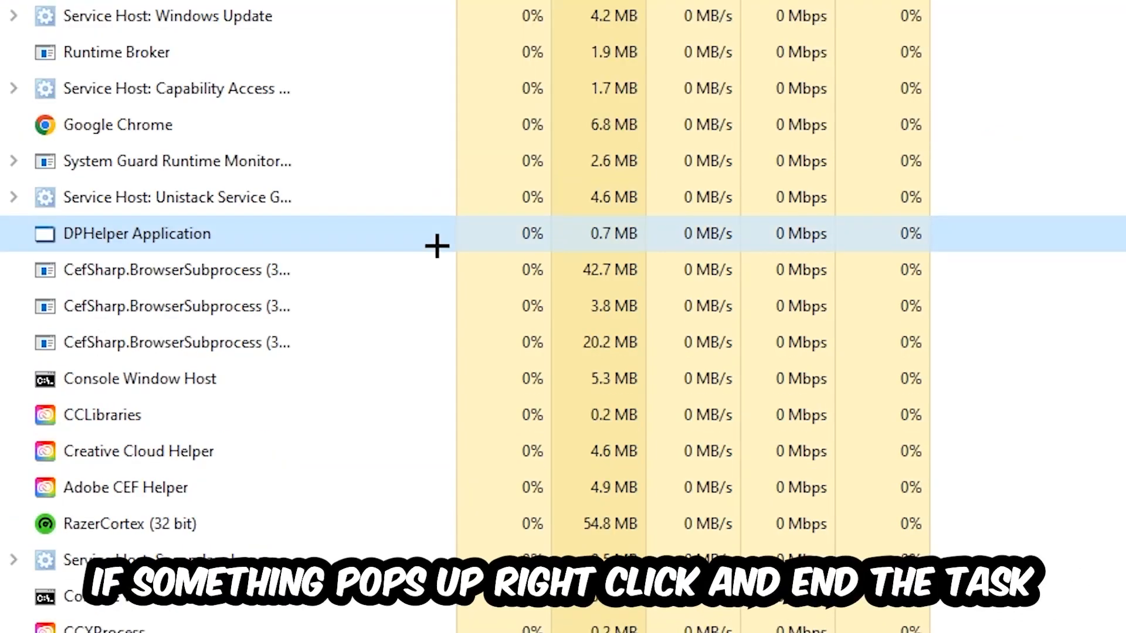
right_click(140, 378)
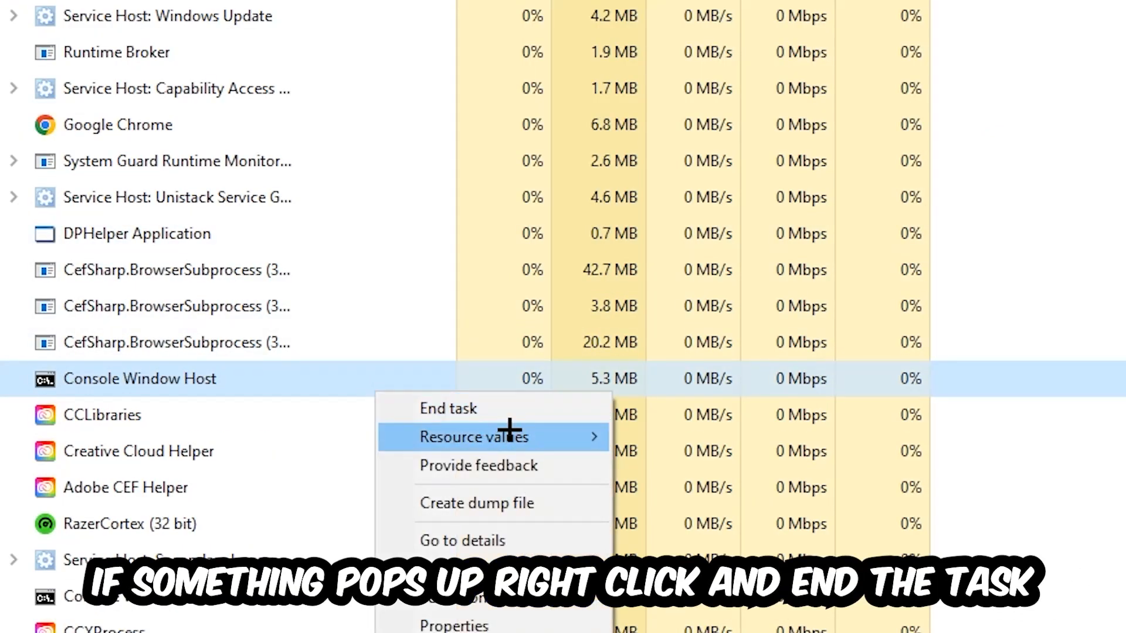
mouse_move(846, 229)
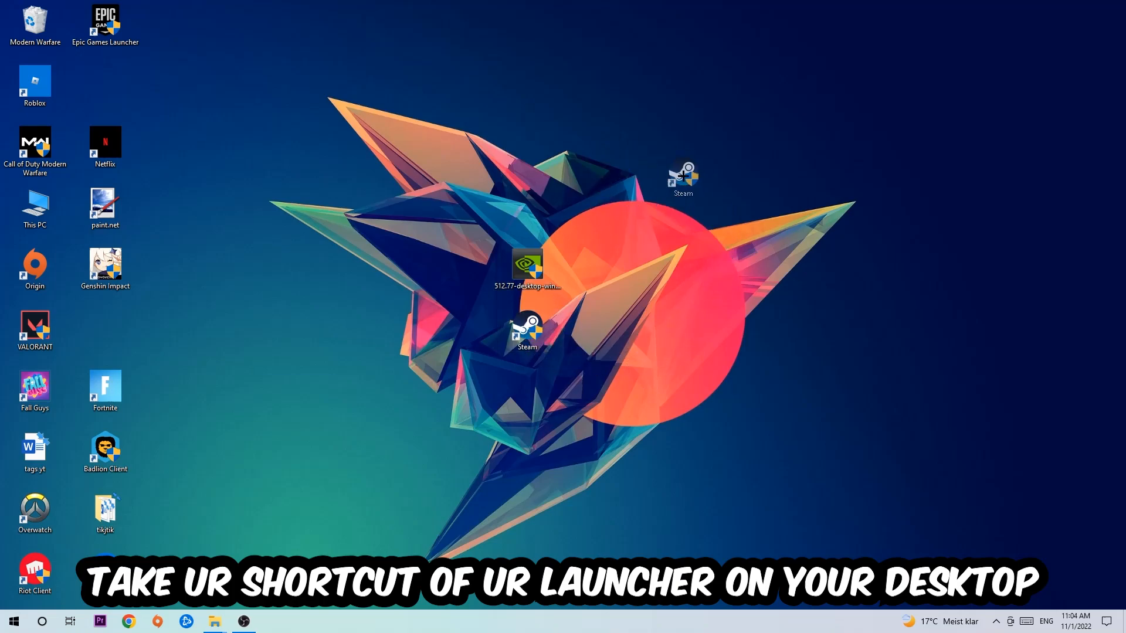
Step: Move the Steam shortcut to the upper right of the wallpaper and open its Properties
left_click_drag(526, 330, 458, 143)
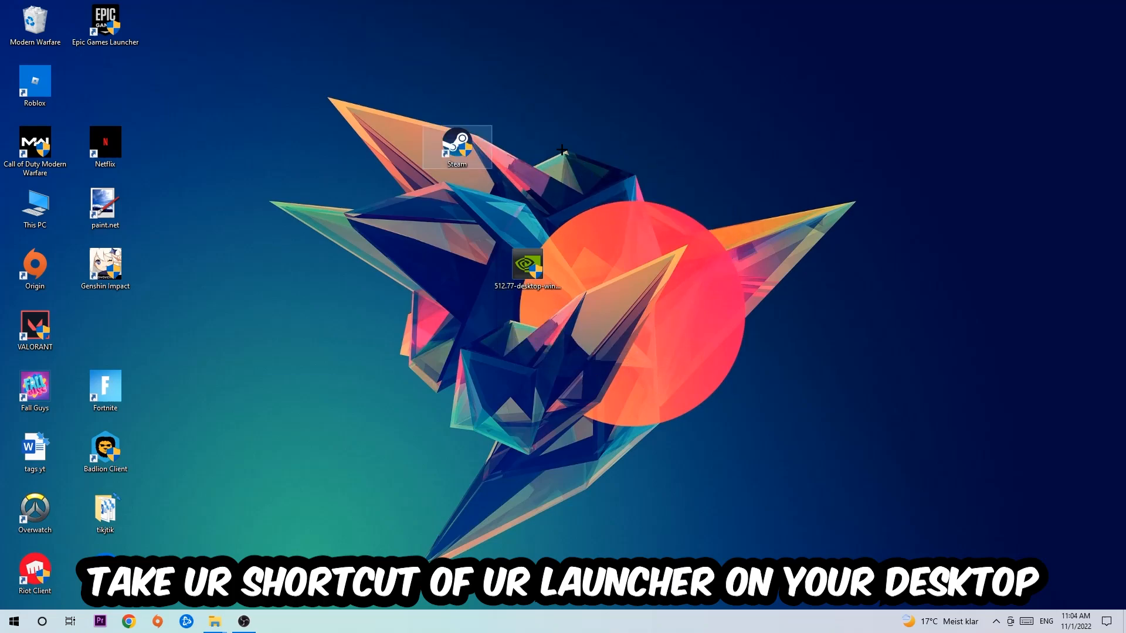
left_click_drag(457, 147, 666, 148)
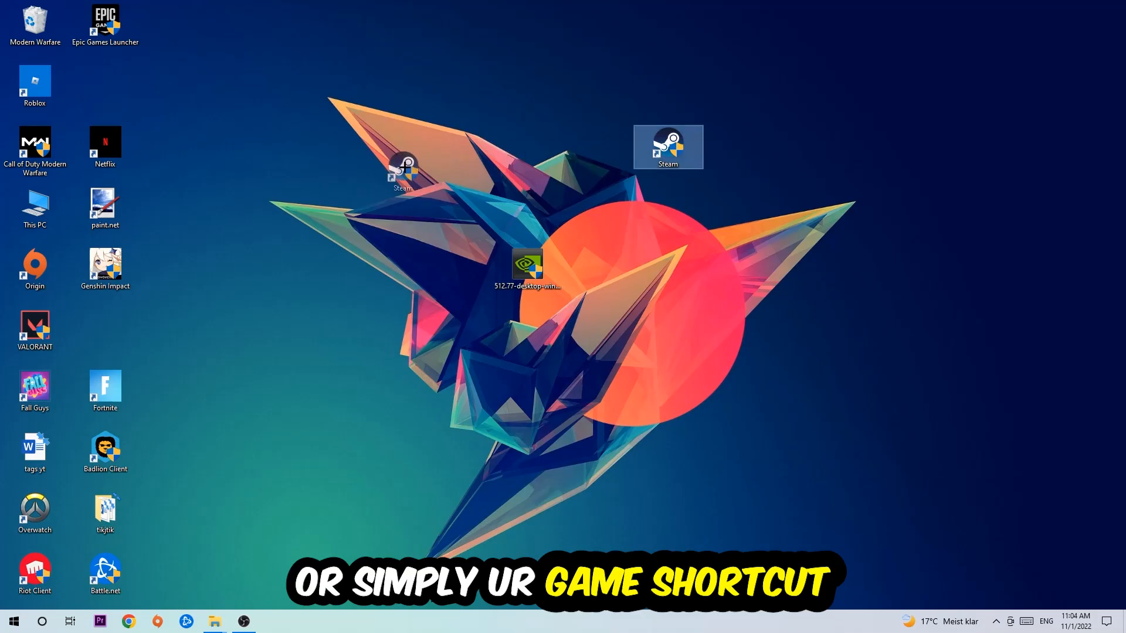
right_click(668, 146)
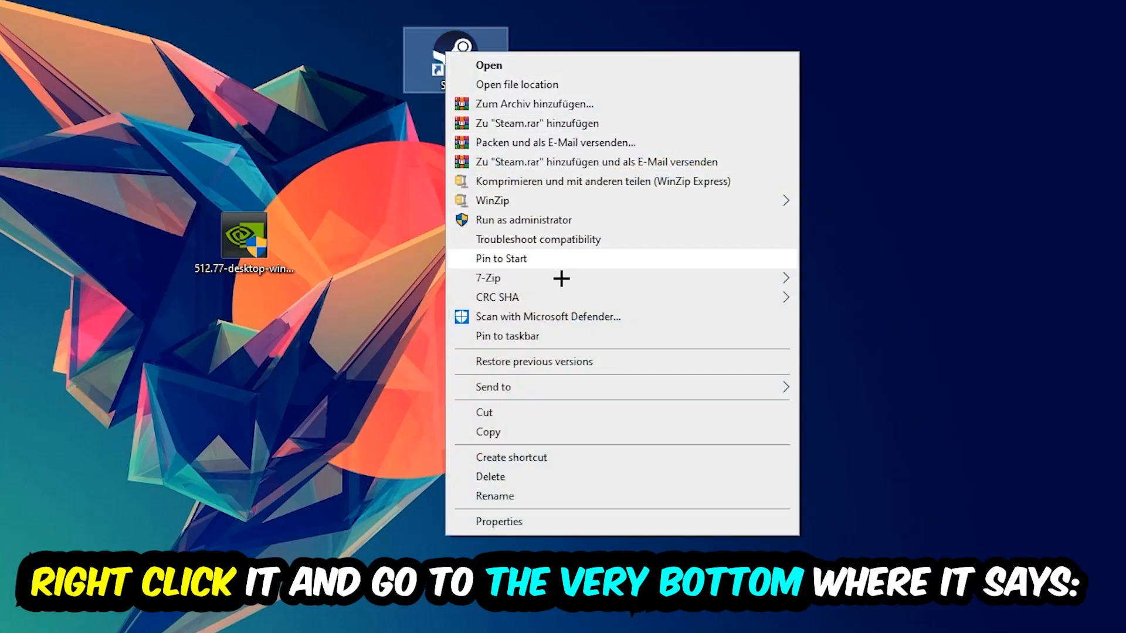
left_click(499, 521)
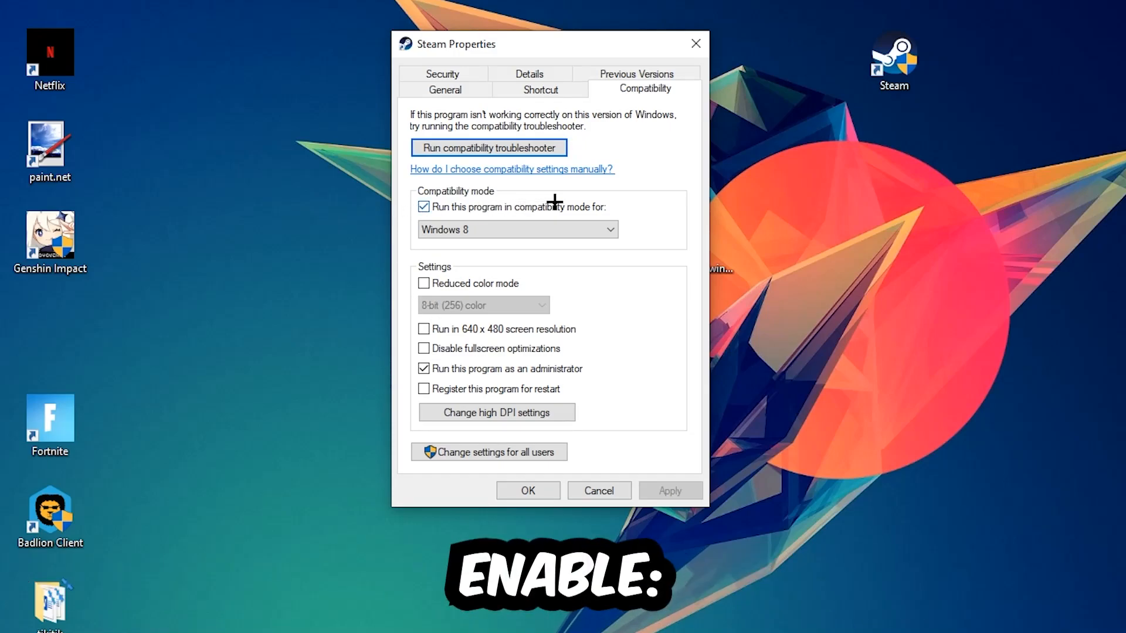
mouse_move(575, 327)
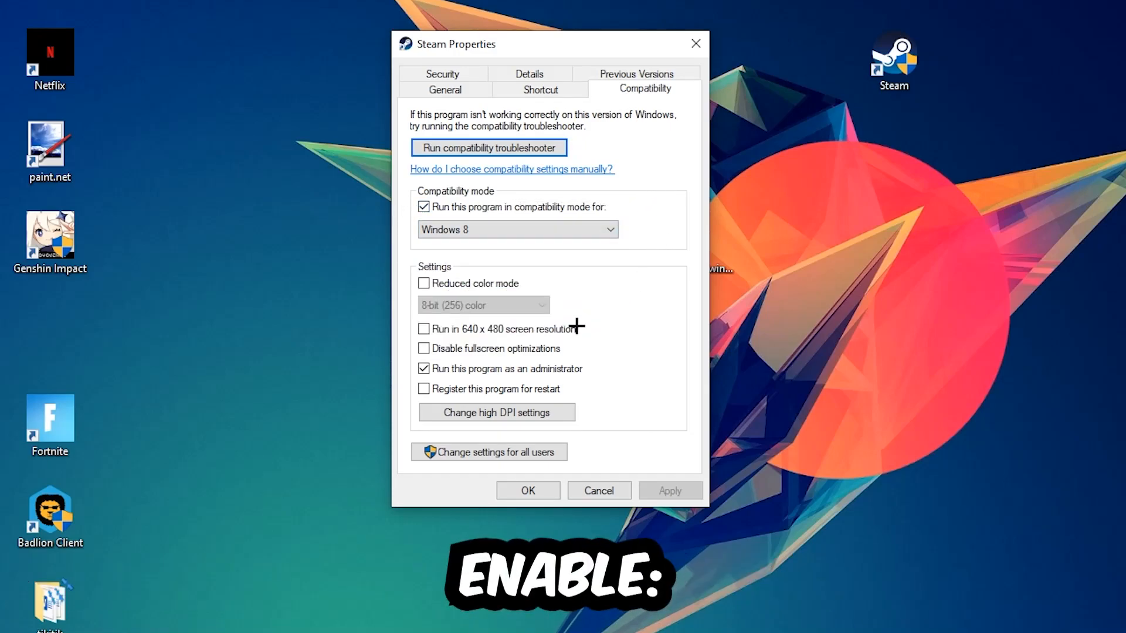